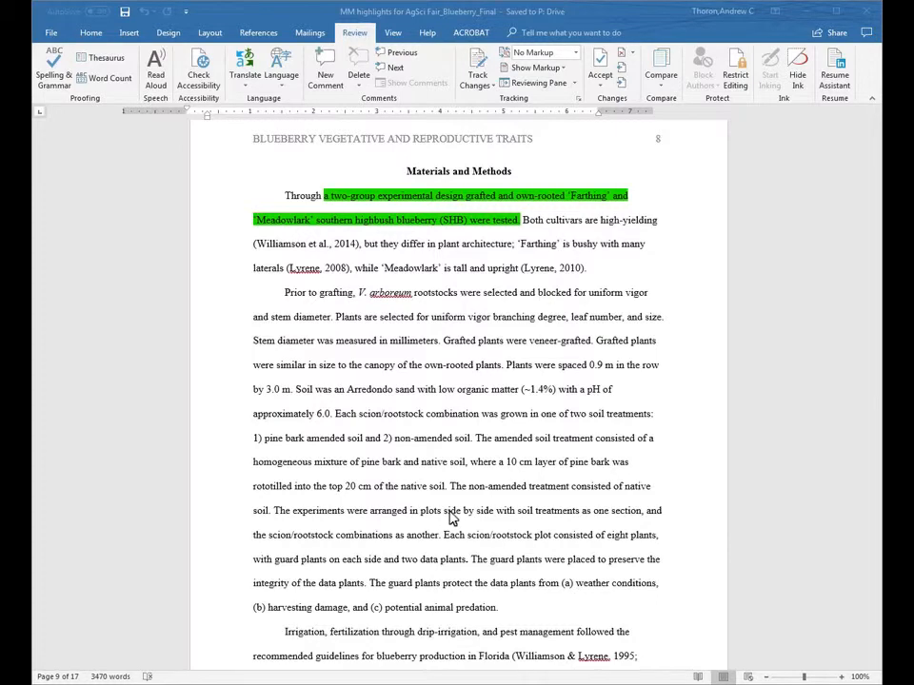
{"action": "mouse_move", "coordinate": [460, 502]}
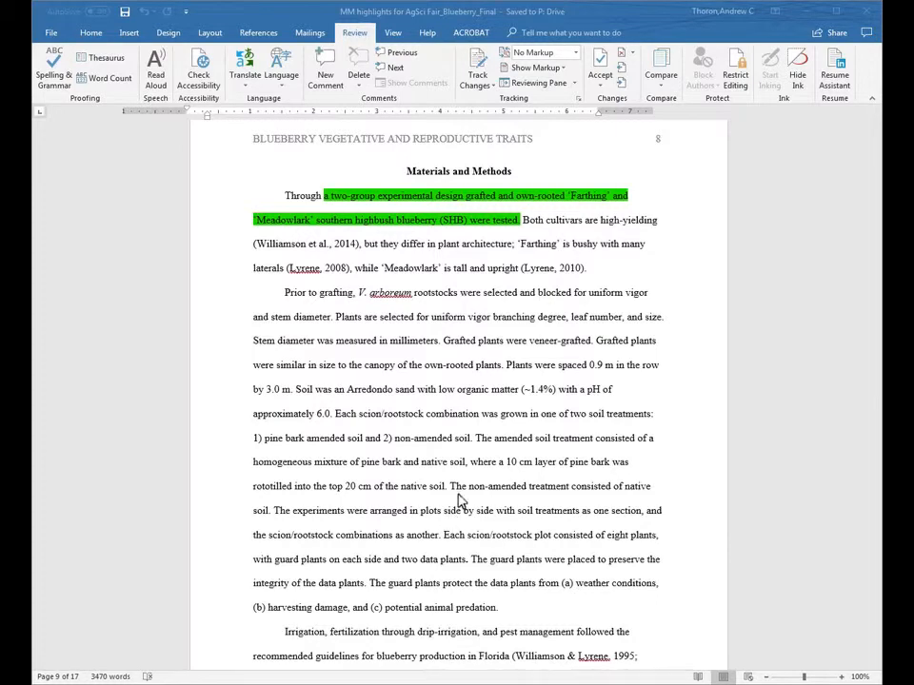
{"action": "mouse_move", "coordinate": [682, 371]}
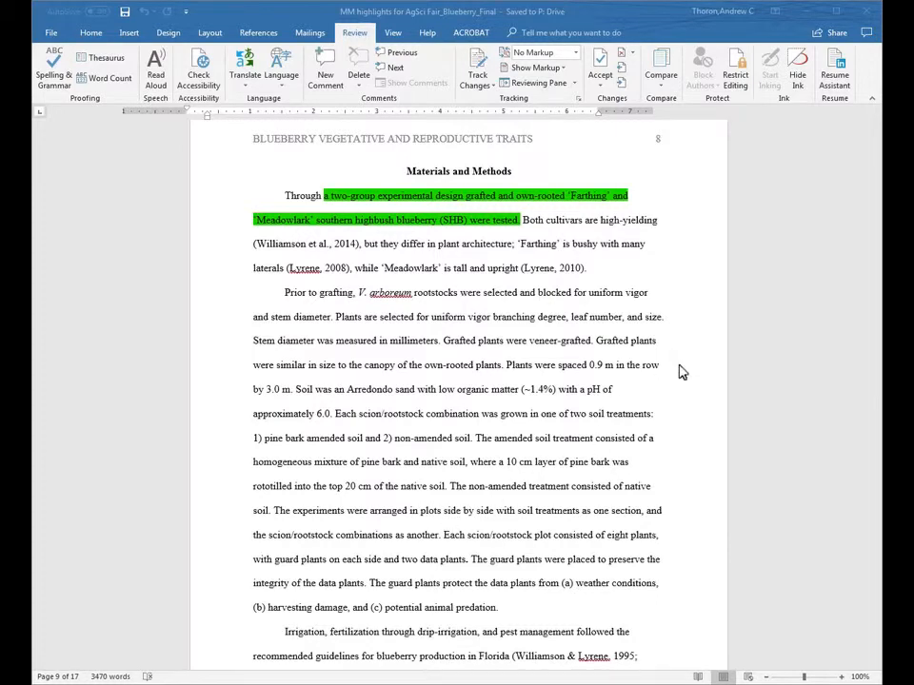
{"action": "scroll", "scroll_direction": "up", "scroll_amount": 3}
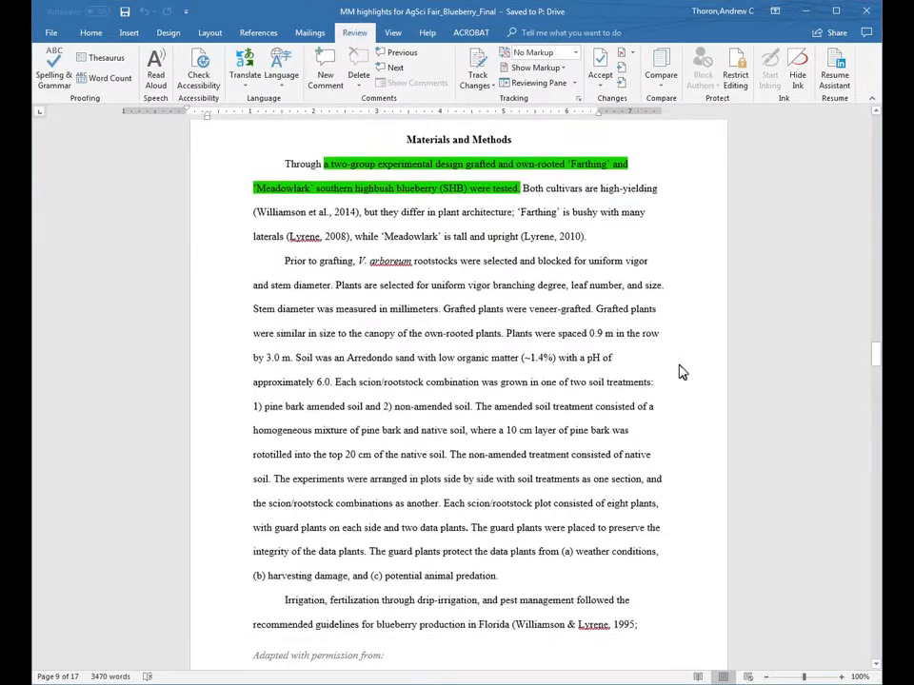
{"action": "scroll", "scroll_direction": "down", "scroll_amount": 3}
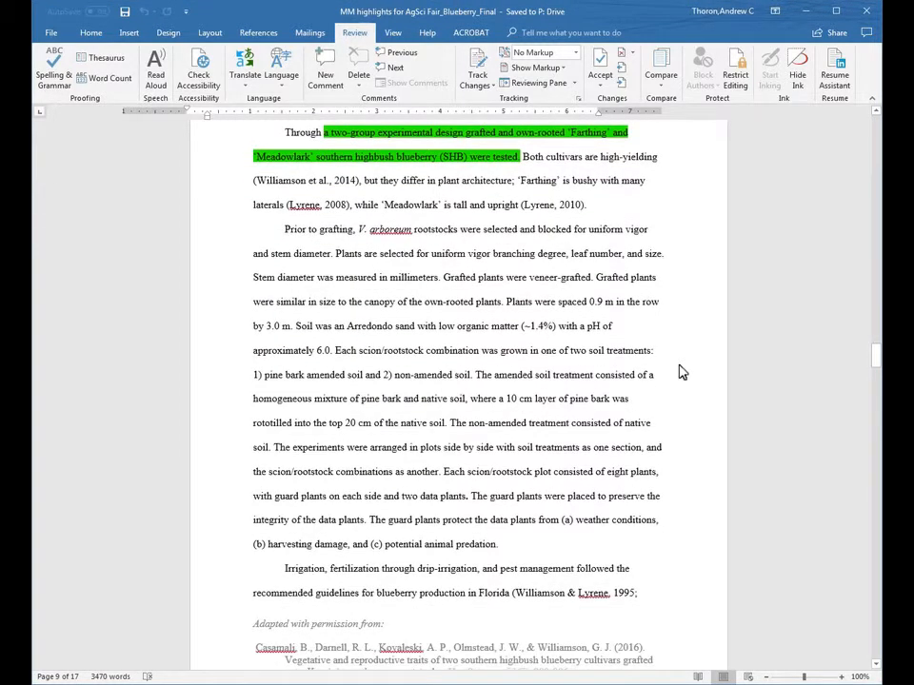
{"action": "scroll", "scroll_direction": "down", "scroll_amount": 3}
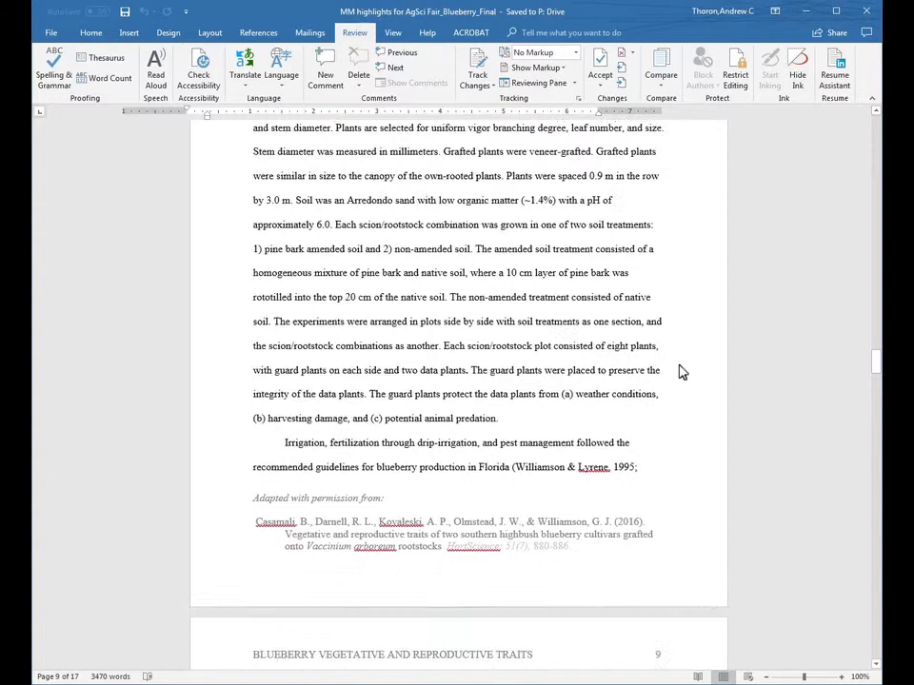
{"action": "scroll", "scroll_direction": "down", "scroll_amount": 3}
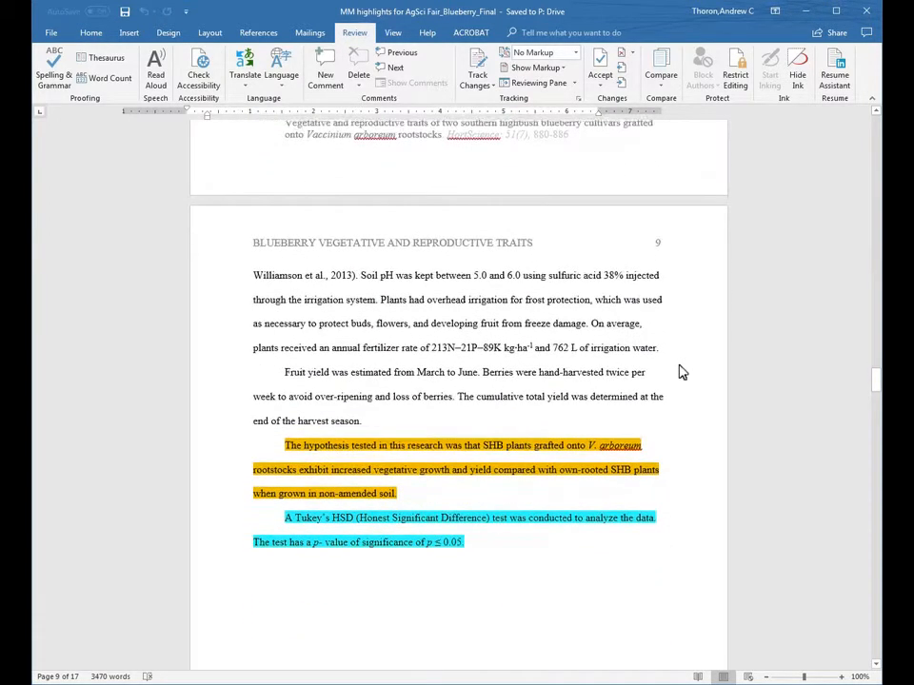
{"action": "scroll", "scroll_direction": "up", "scroll_amount": 3}
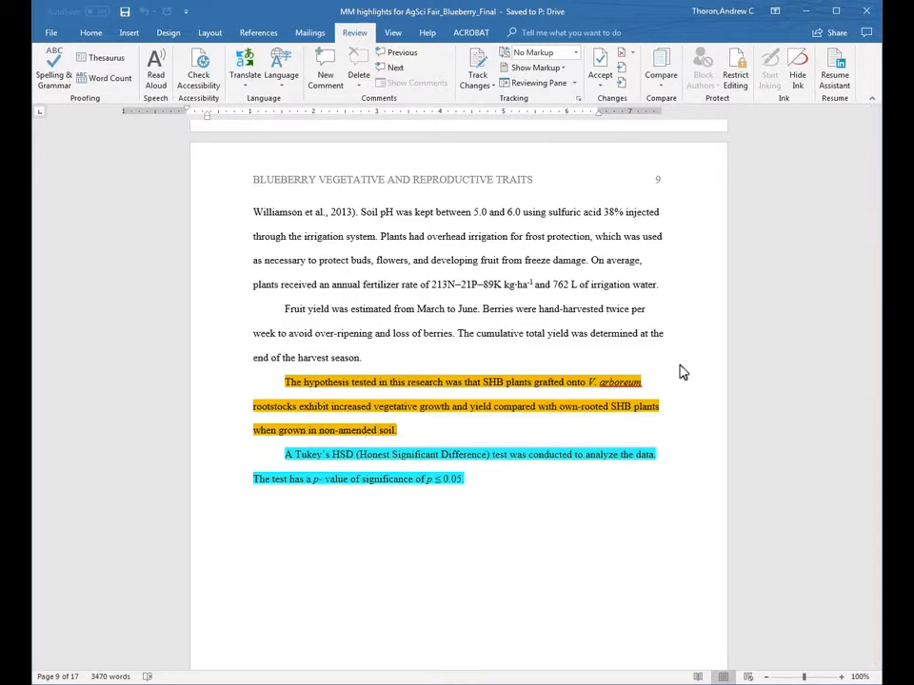
{"action": "scroll", "scroll_direction": "down", "scroll_amount": 3}
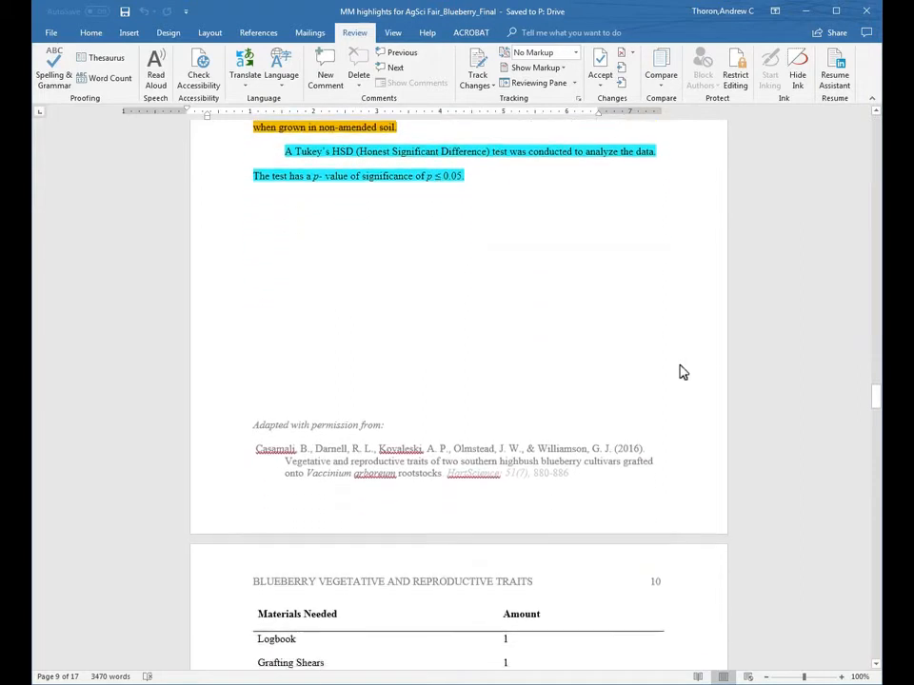
{"action": "scroll", "scroll_direction": "down", "scroll_amount": 3}
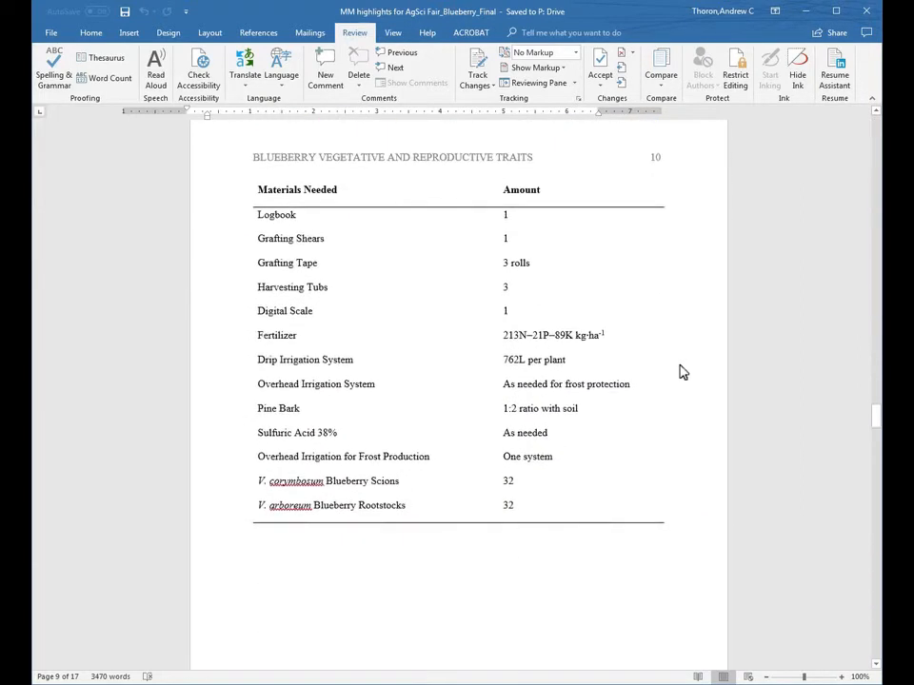